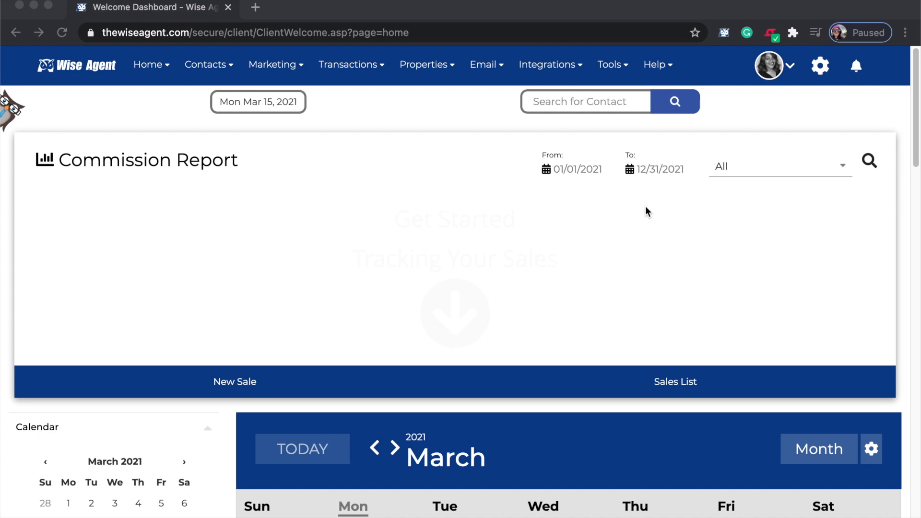
mouse_move(895, 125)
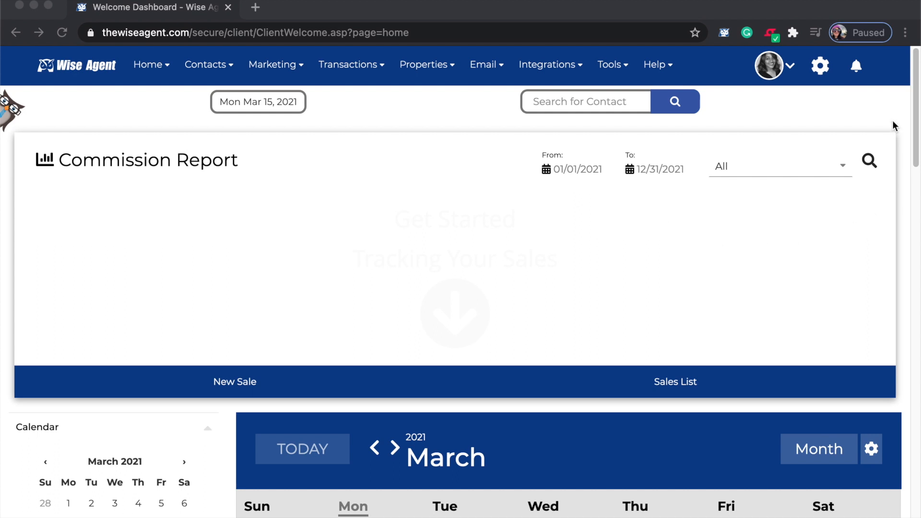
mouse_move(821, 65)
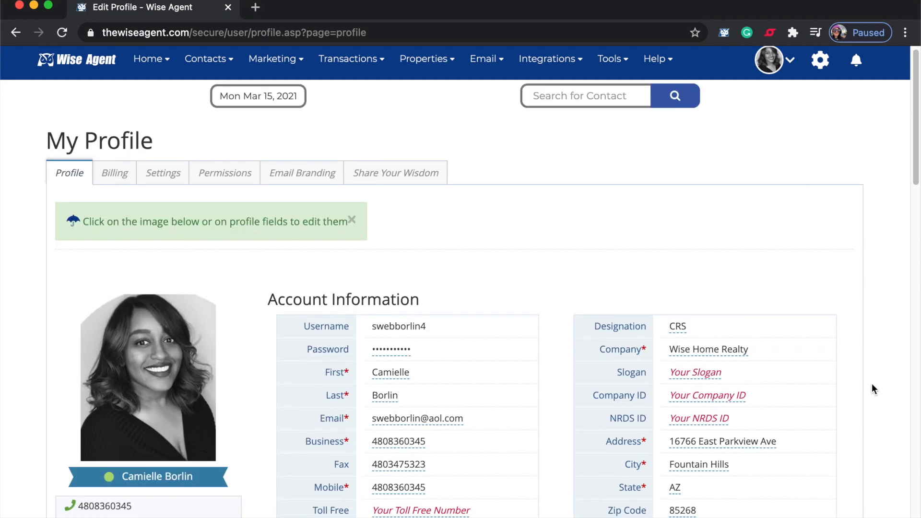
Set the profile timezone to Mountain Standard Time - America/Phoenix via a 'mountain' search
scroll(down, 3)
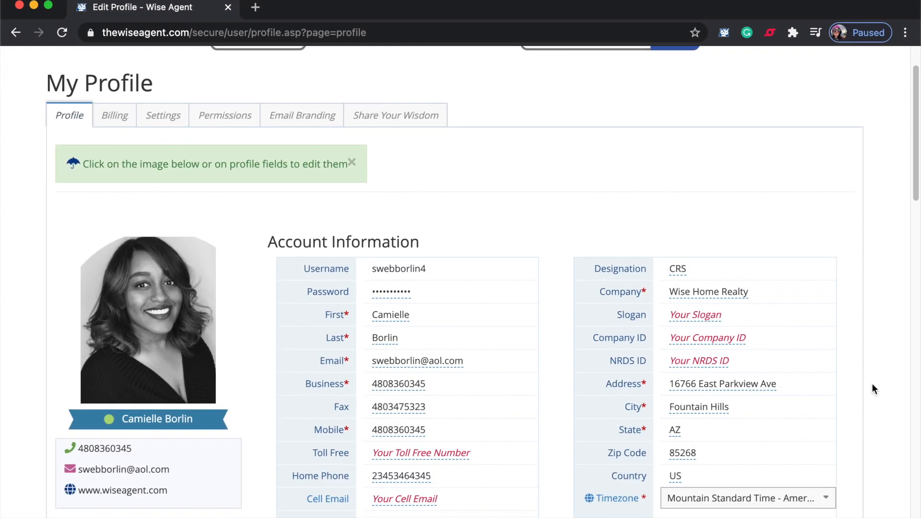
scroll(down, 3)
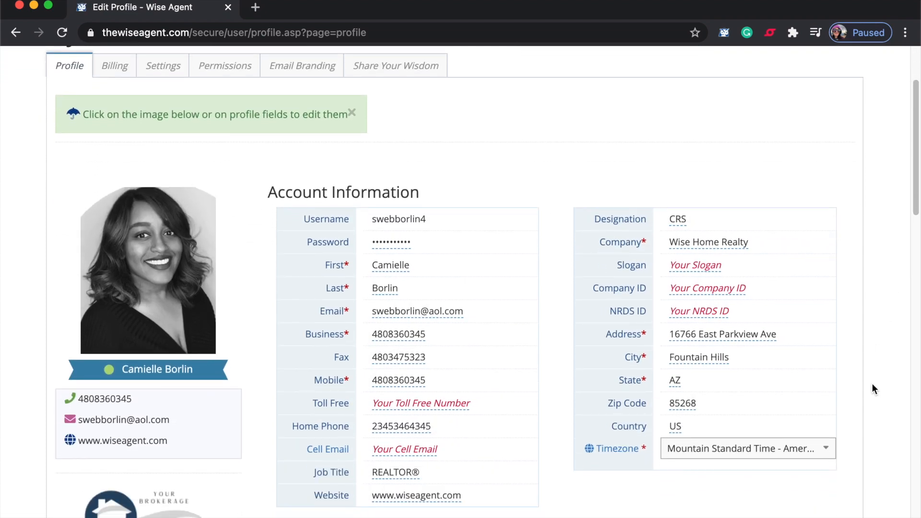
click(748, 448)
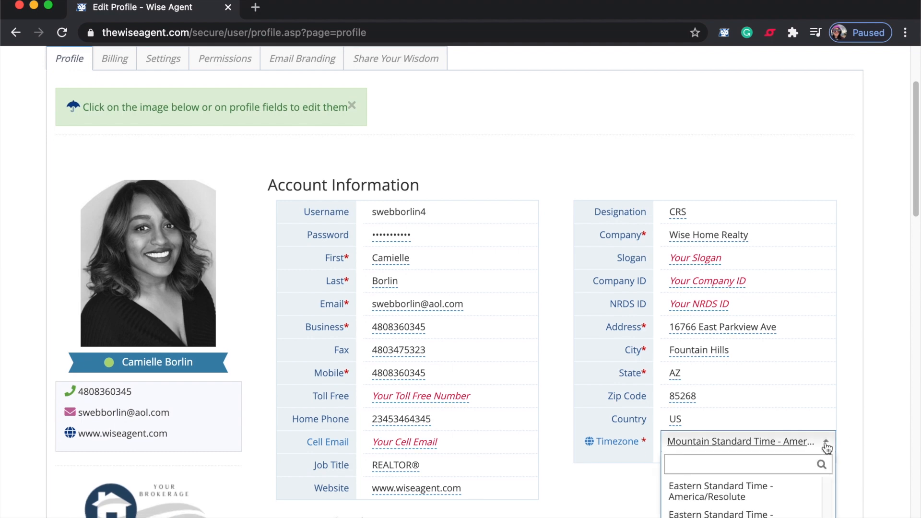
scroll(down, 3)
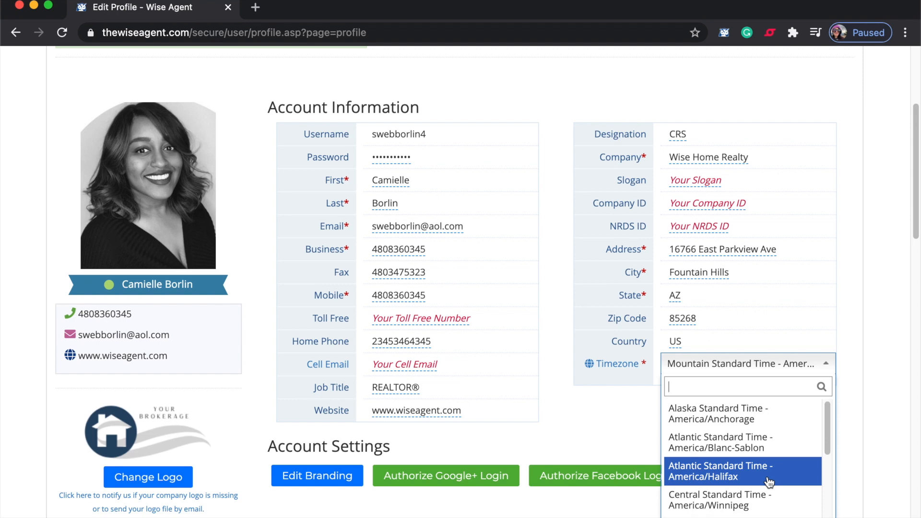
text(mountai)
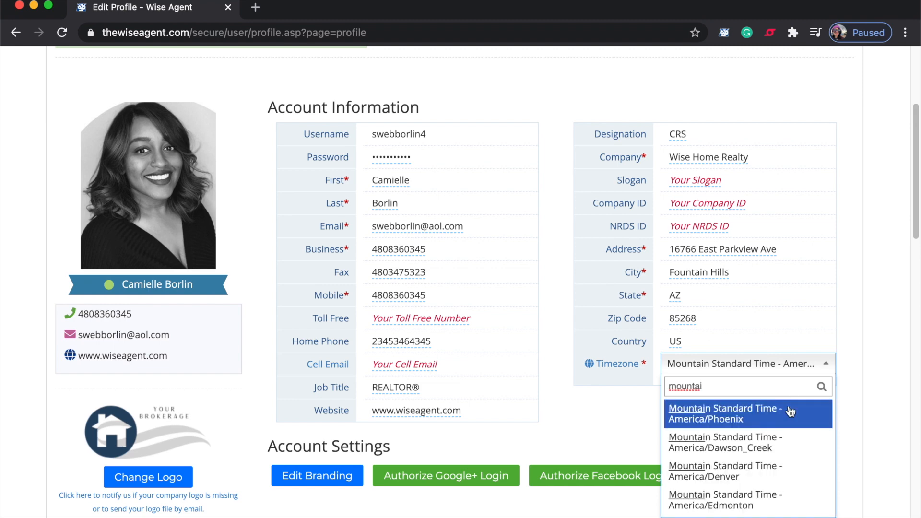
click(745, 414)
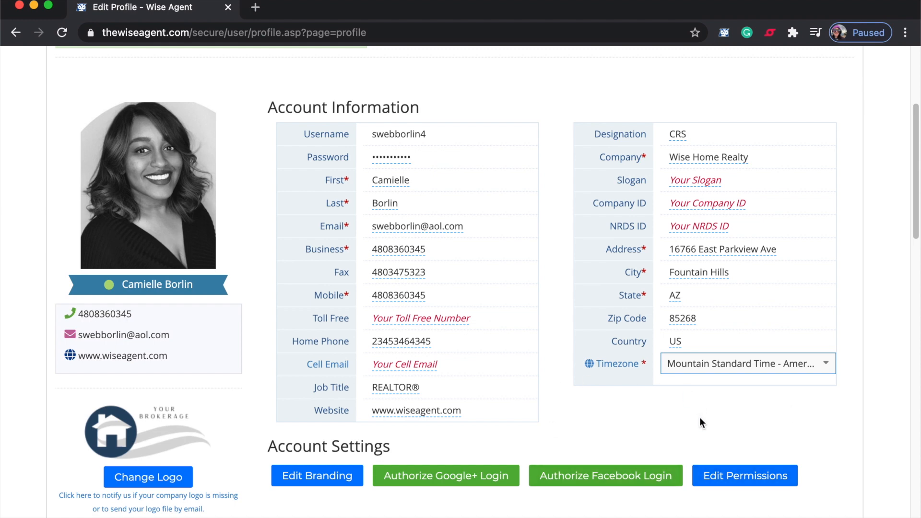
mouse_move(611, 389)
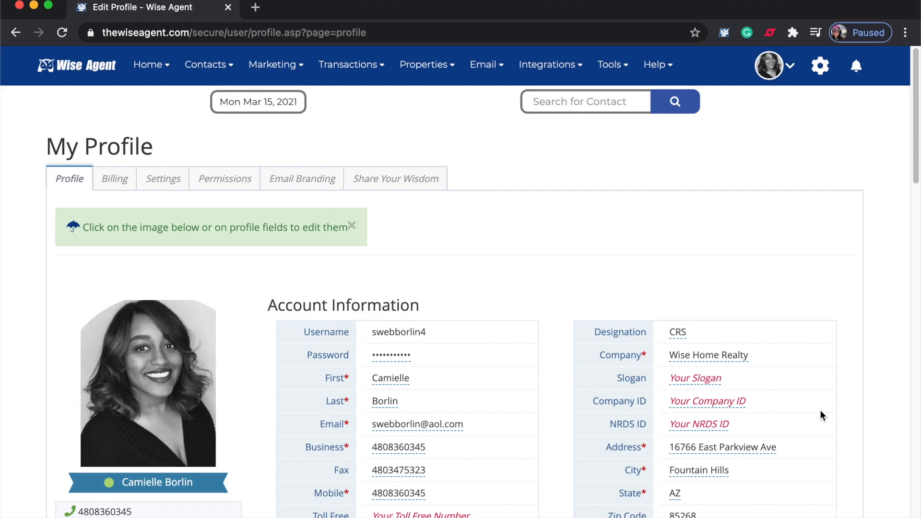
Go to the Integrations page and expand the Google Calendar row
click(547, 64)
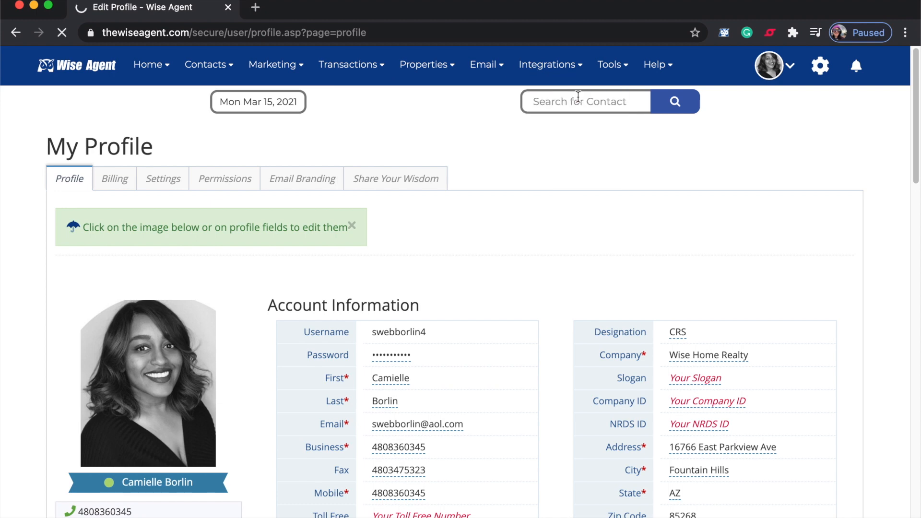
click(546, 65)
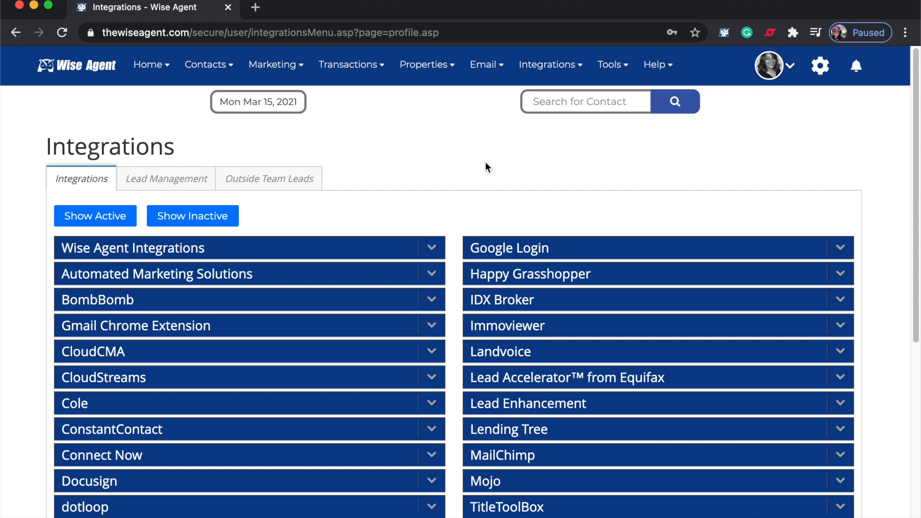
scroll(down, 3)
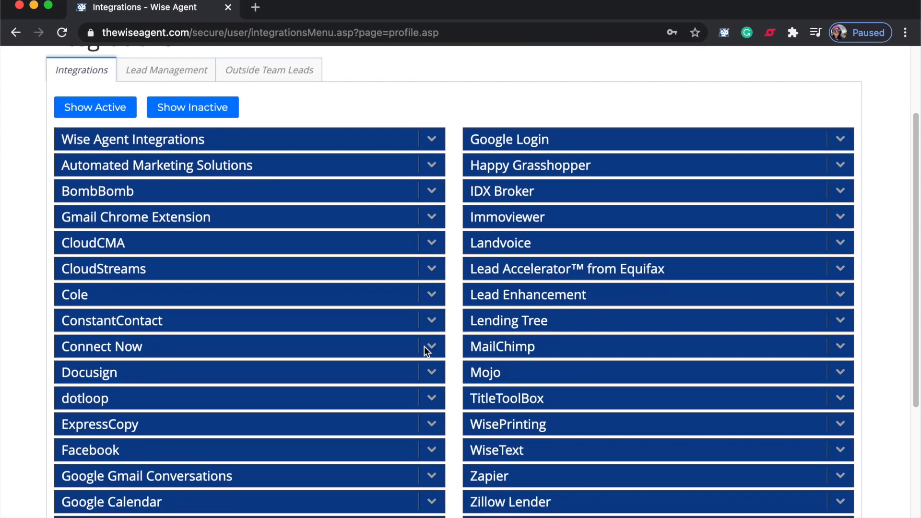
scroll(down, 3)
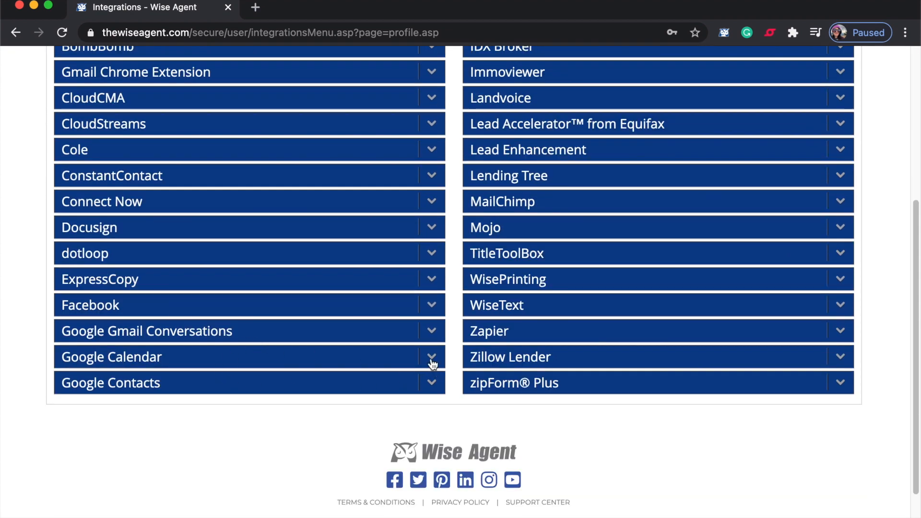
click(432, 356)
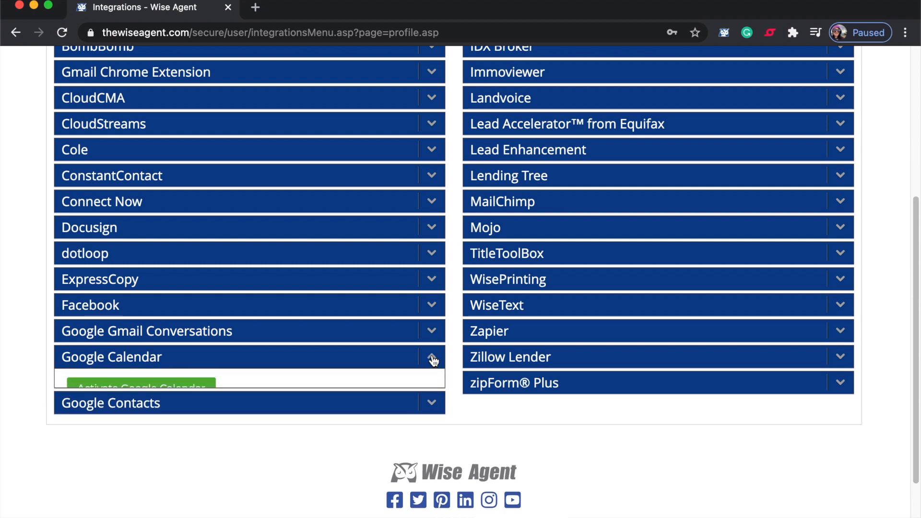
click(431, 356)
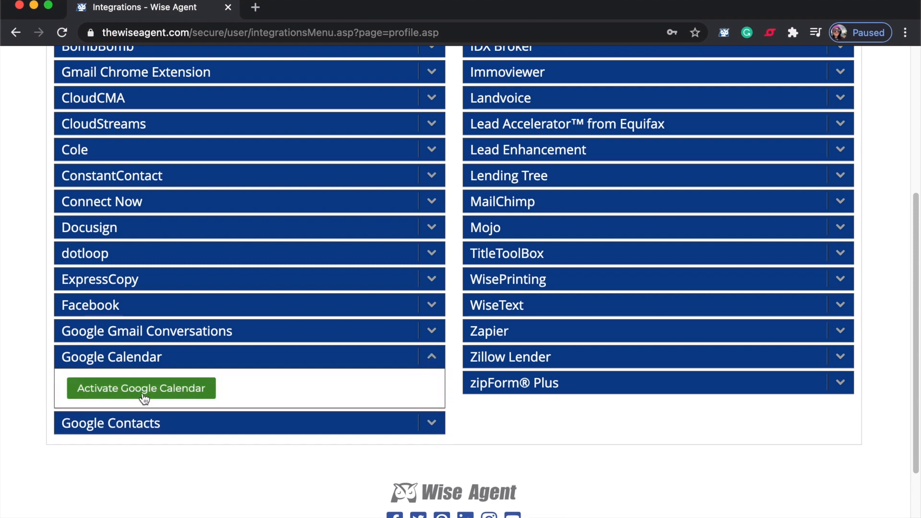
Activate Google Calendar, choose The Hills Wise Agent account, and allow calendar access
click(140, 388)
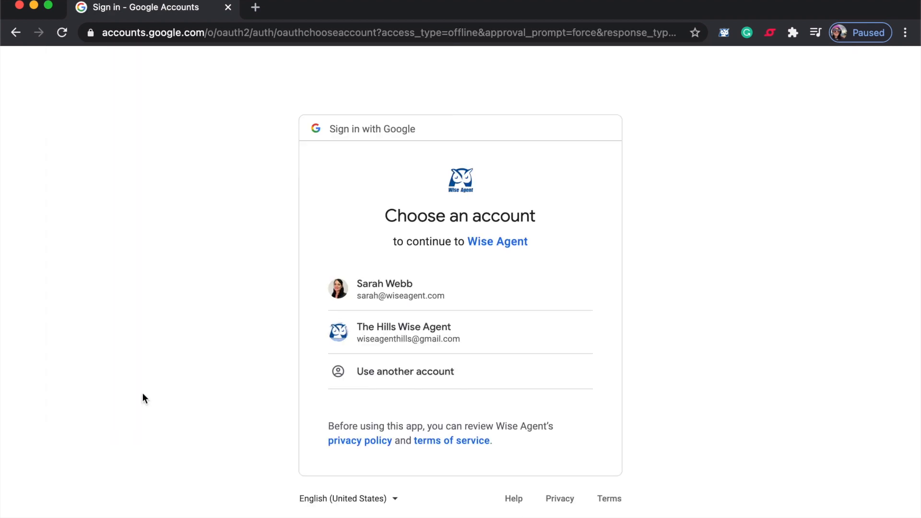
mouse_move(472, 449)
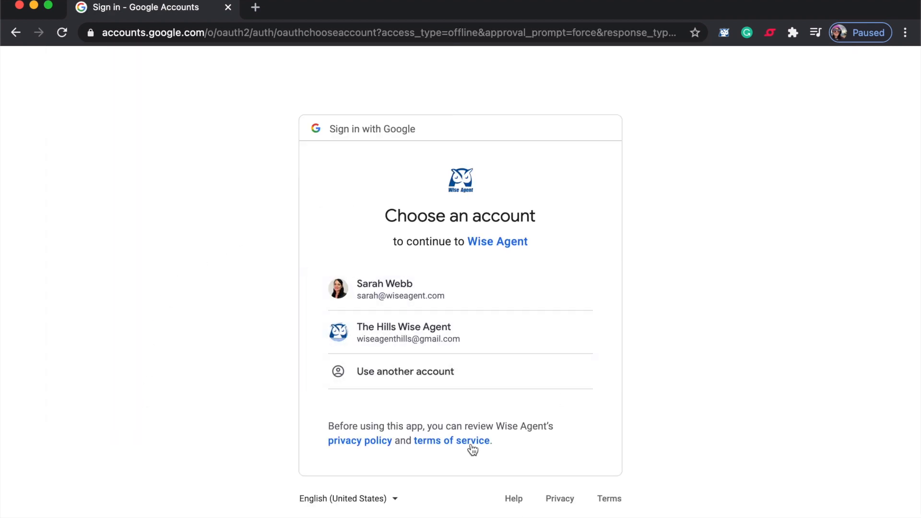
mouse_move(587, 442)
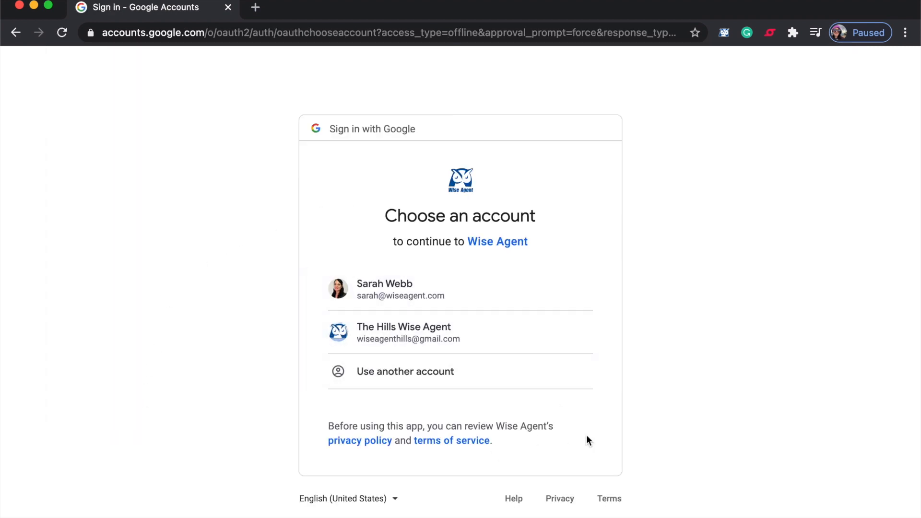
mouse_move(568, 411)
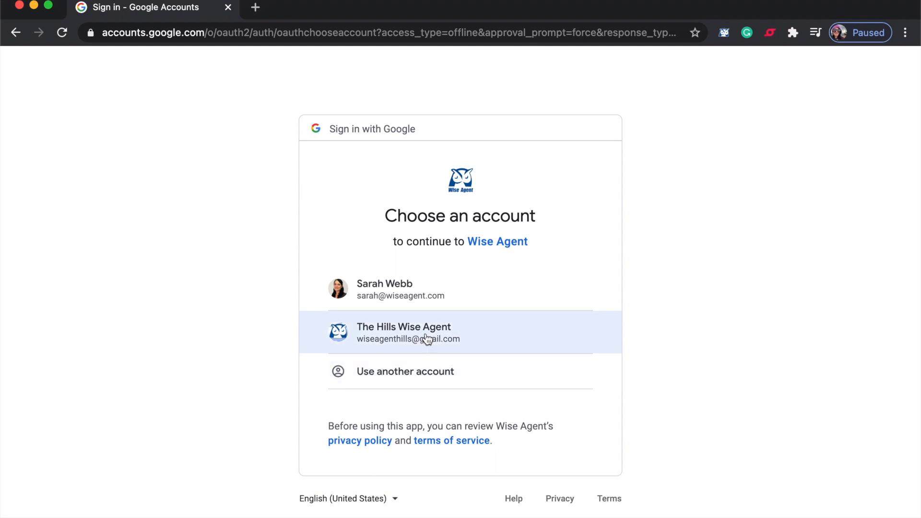
click(409, 333)
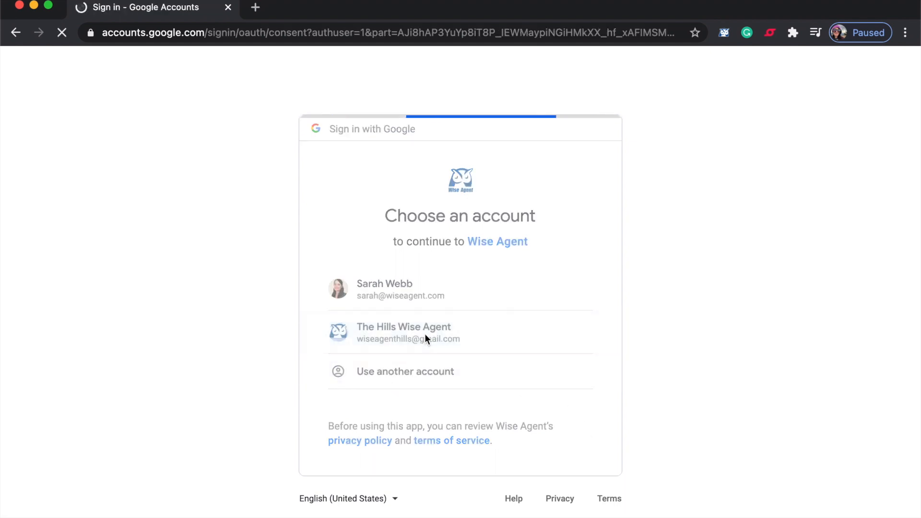
click(404, 332)
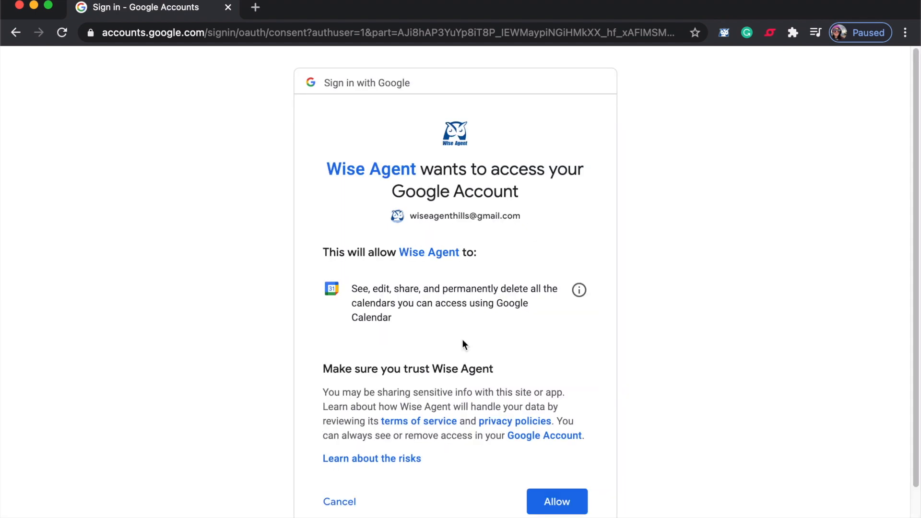
mouse_move(638, 344)
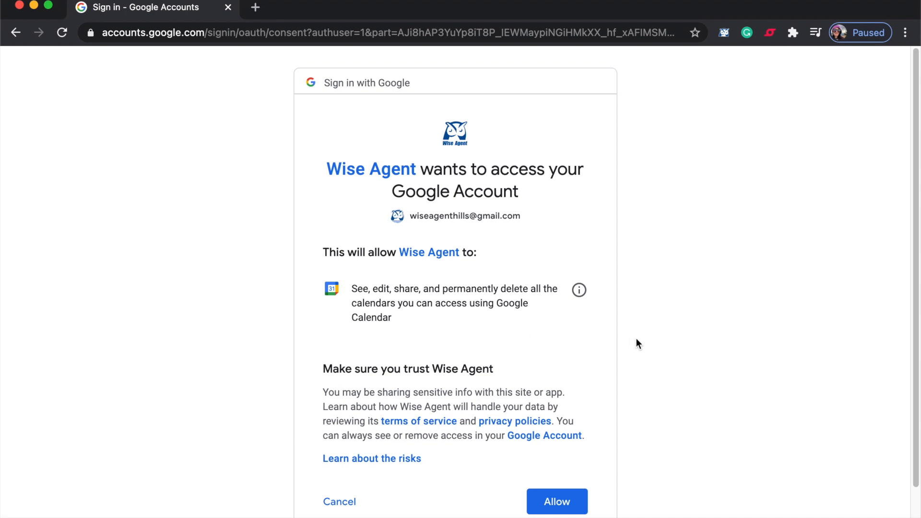
mouse_move(530, 471)
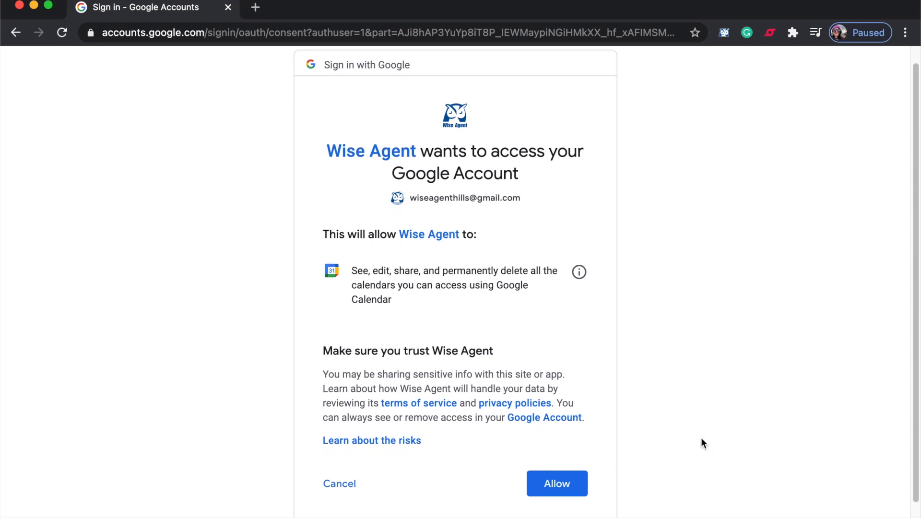
click(556, 484)
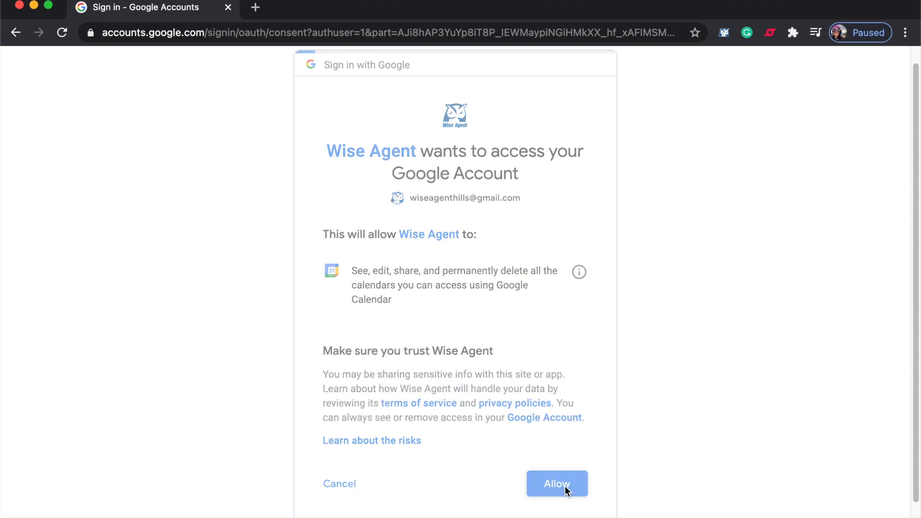
click(556, 484)
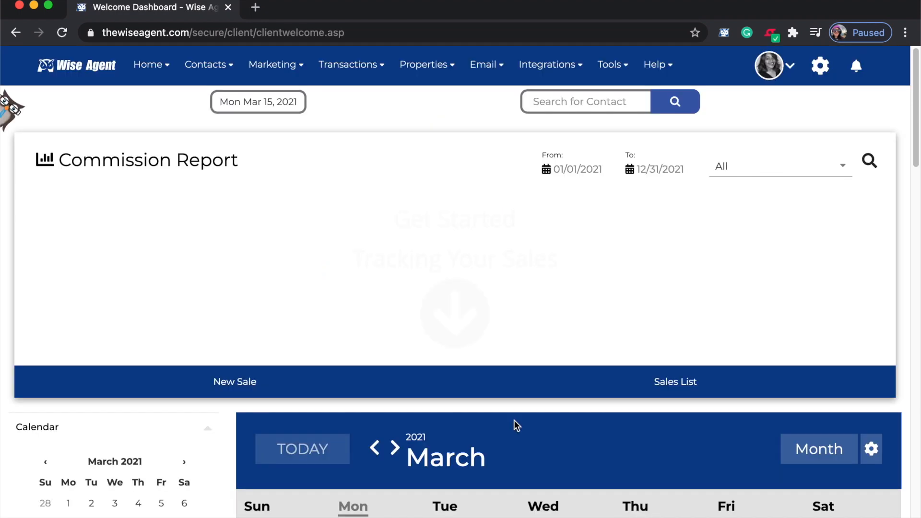
mouse_move(678, 371)
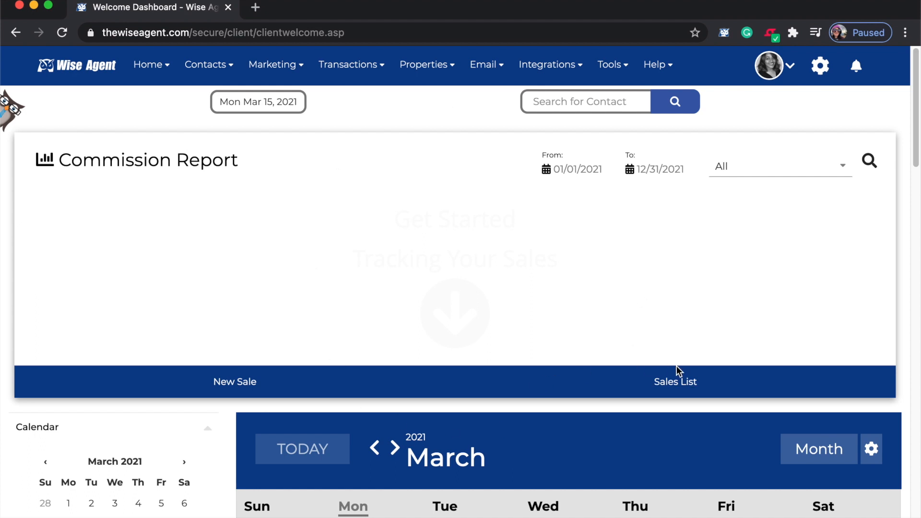
mouse_move(675, 381)
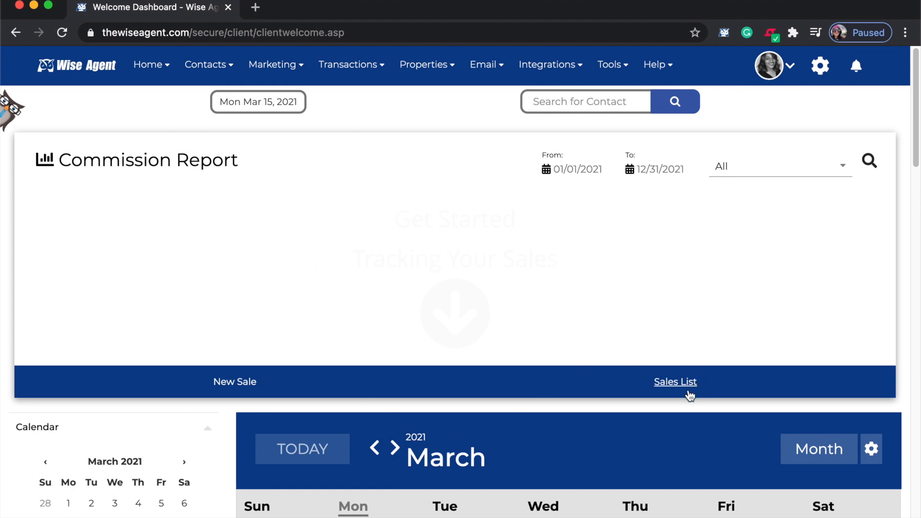
scroll(down, 3)
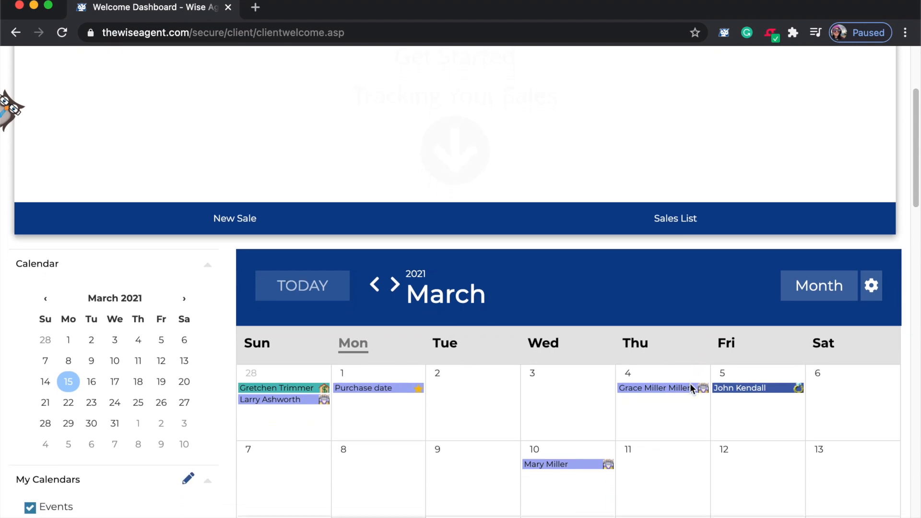
scroll(down, 3)
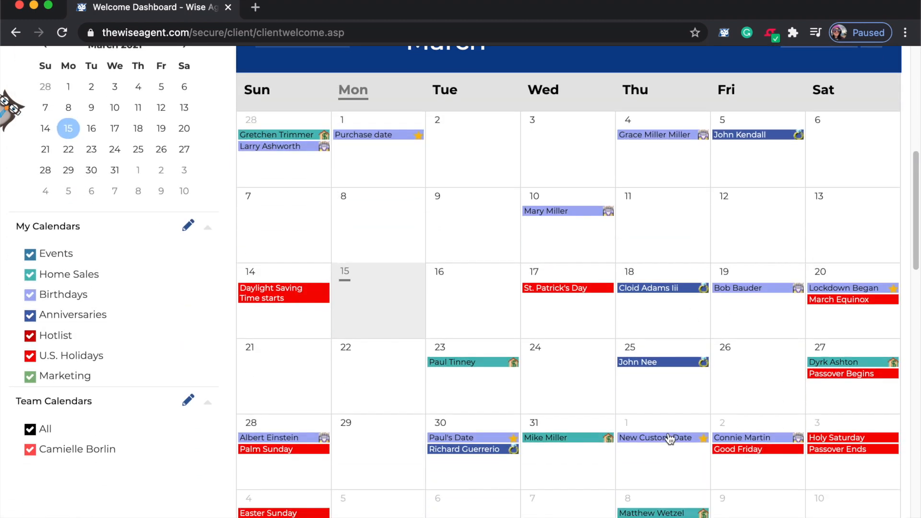
mouse_move(662, 466)
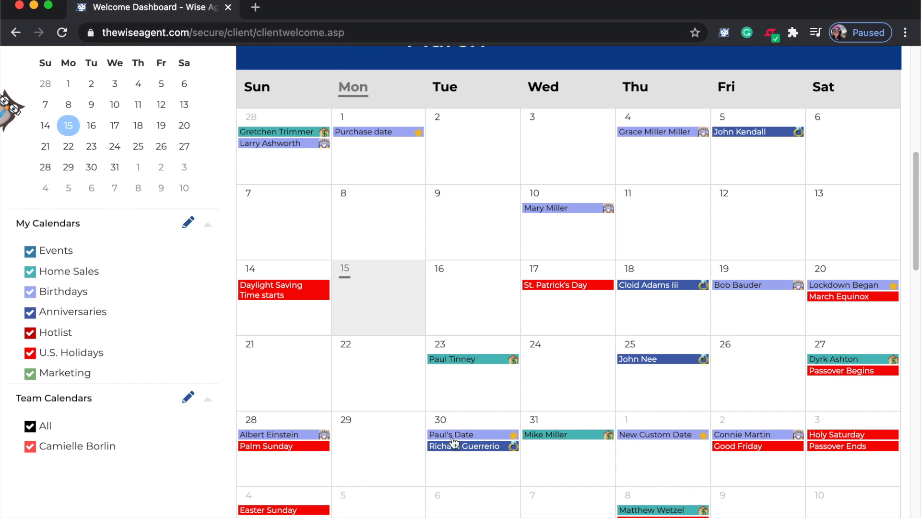
mouse_move(623, 452)
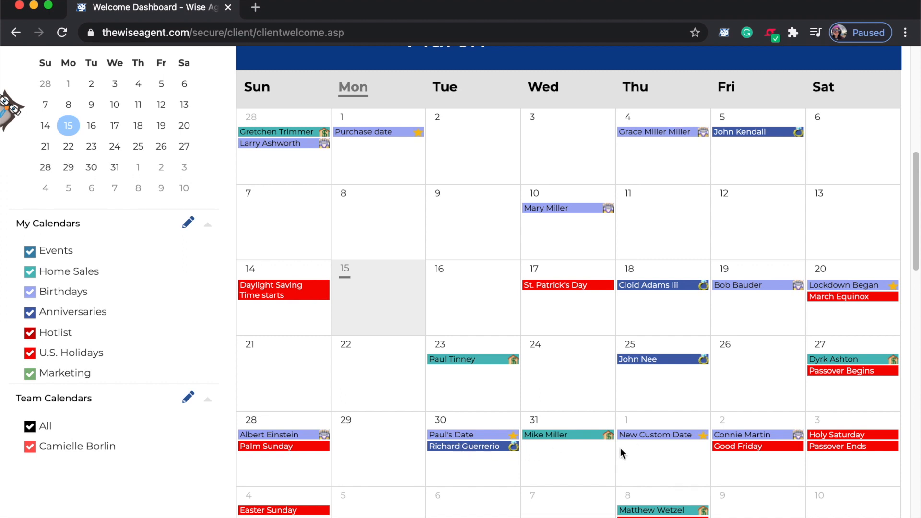
mouse_move(671, 455)
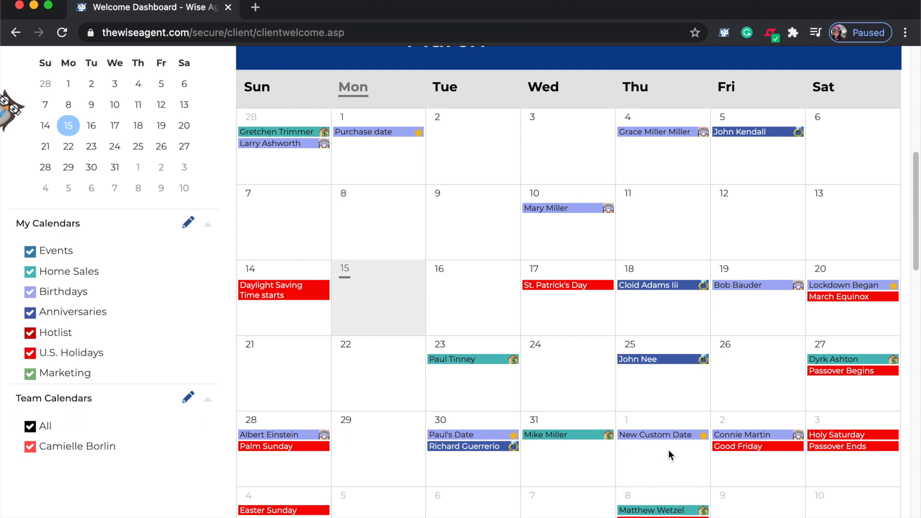
scroll(down, 3)
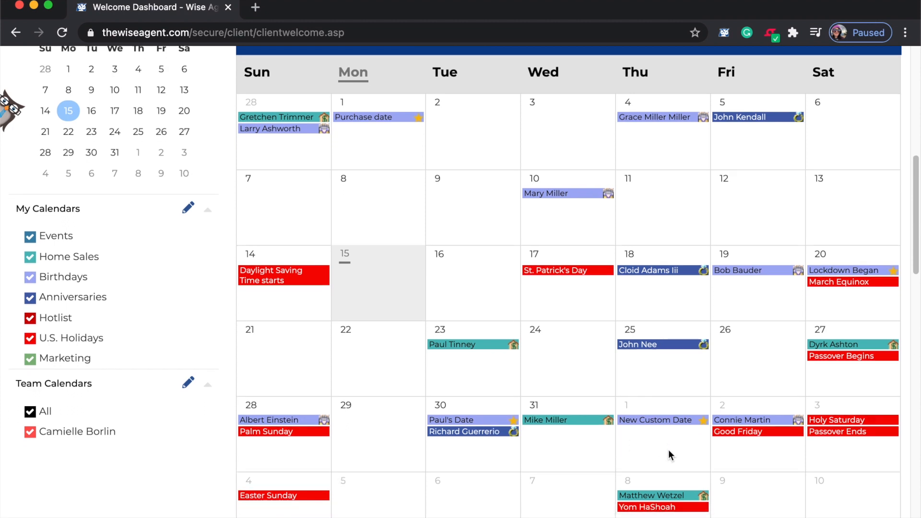